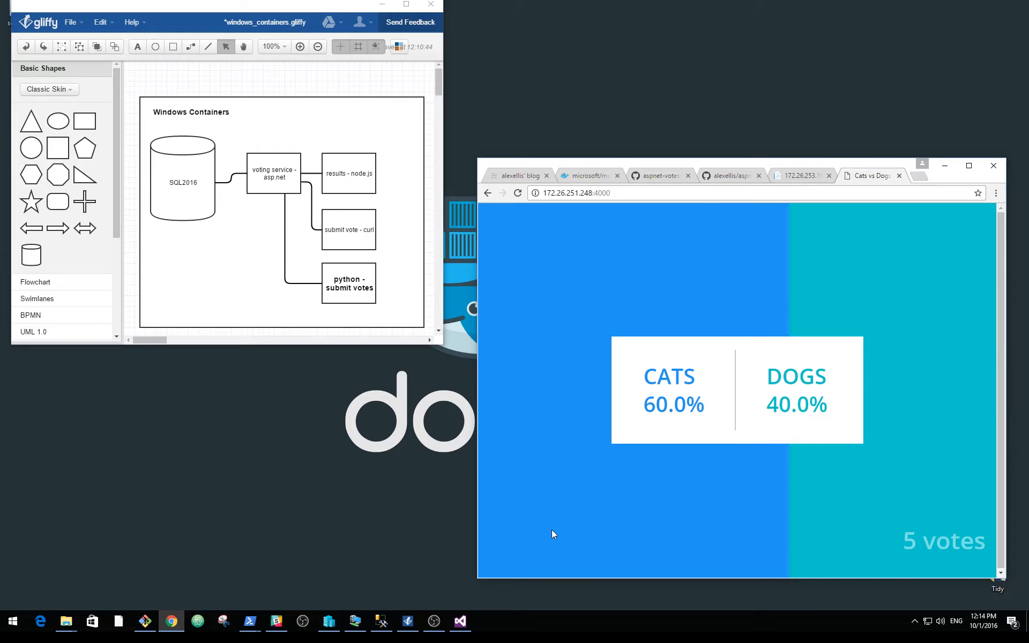
pyautogui.moveTo(725, 413)
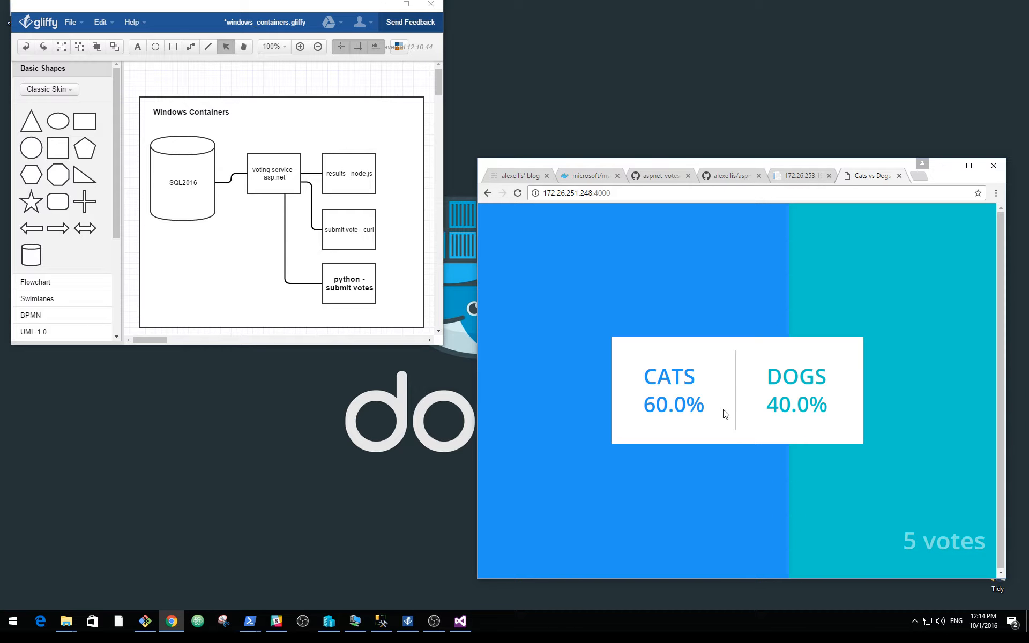
pyautogui.moveTo(616, 330)
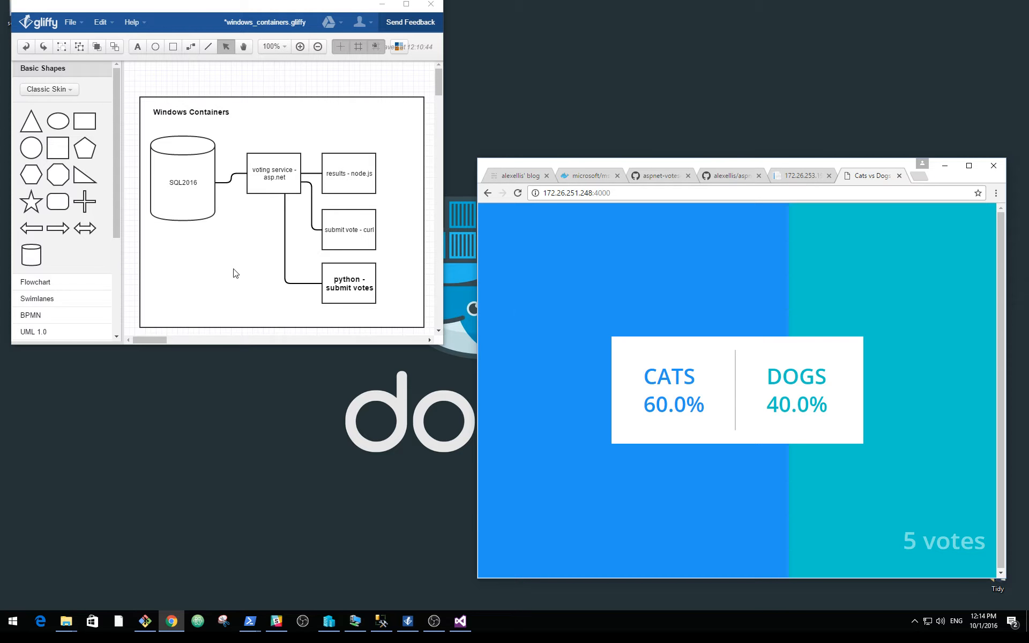
pyautogui.moveTo(230, 271)
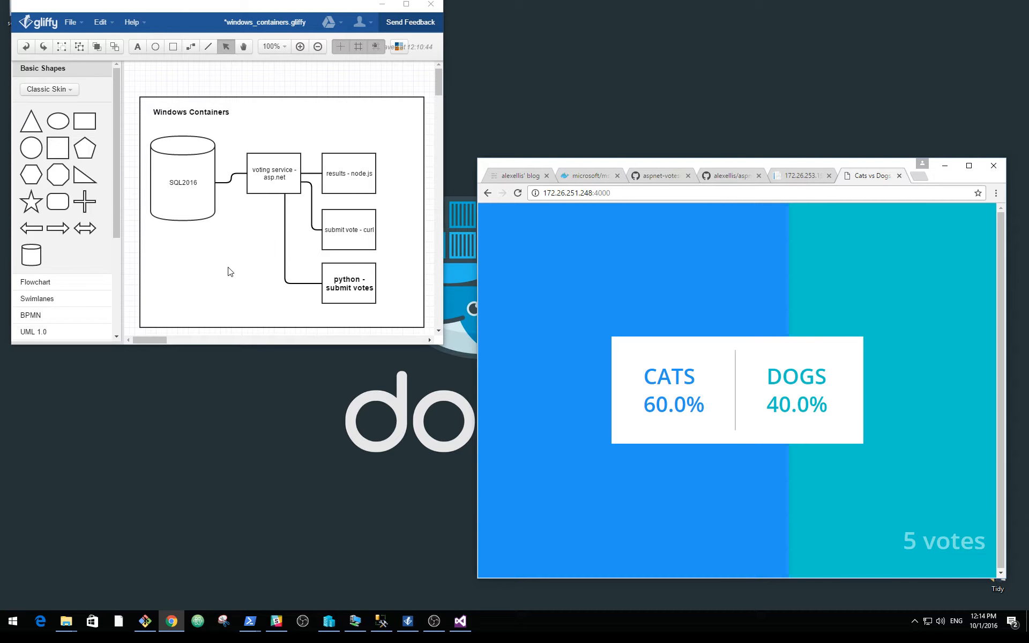
pyautogui.moveTo(221, 242)
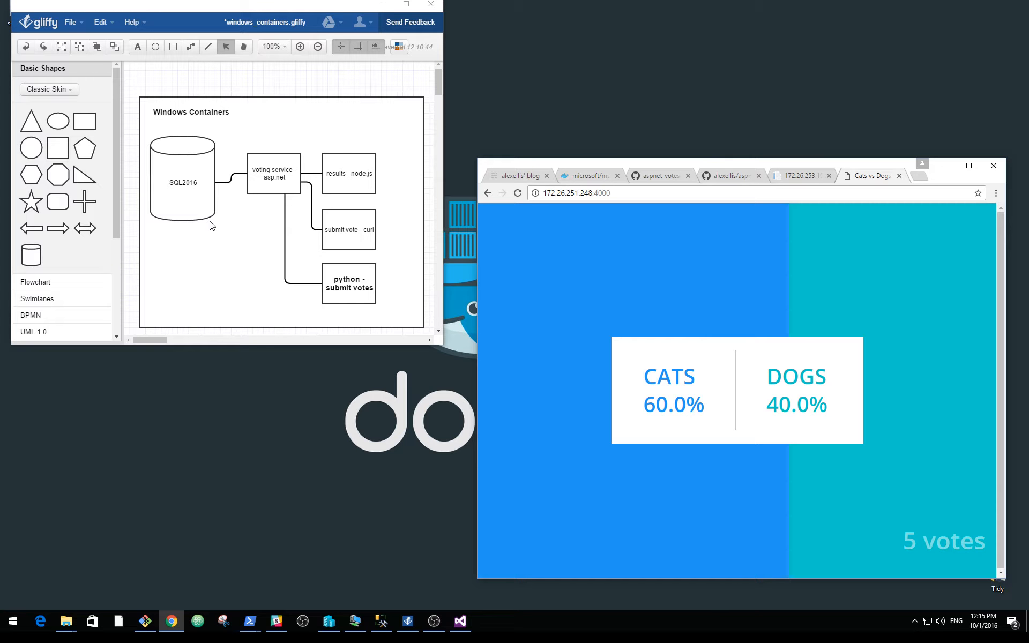
pyautogui.moveTo(216, 218)
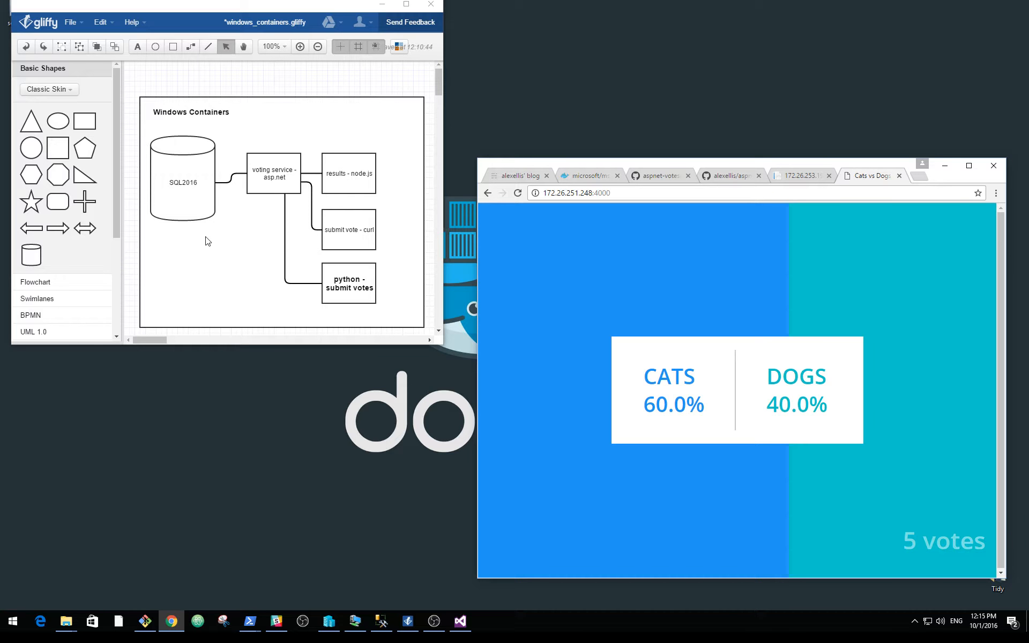
pyautogui.moveTo(205, 122)
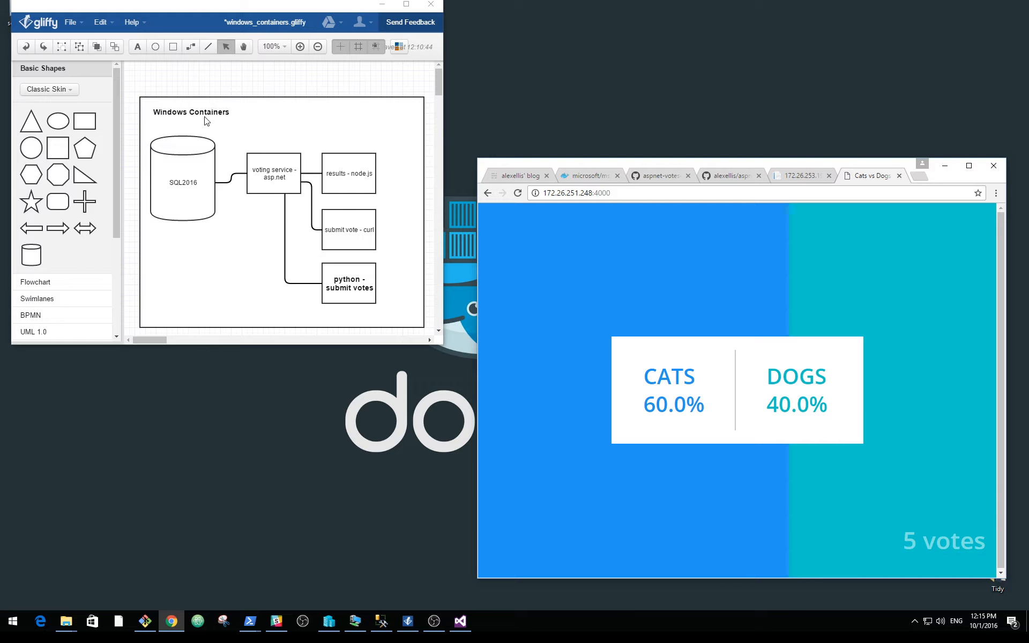
pyautogui.moveTo(201, 124)
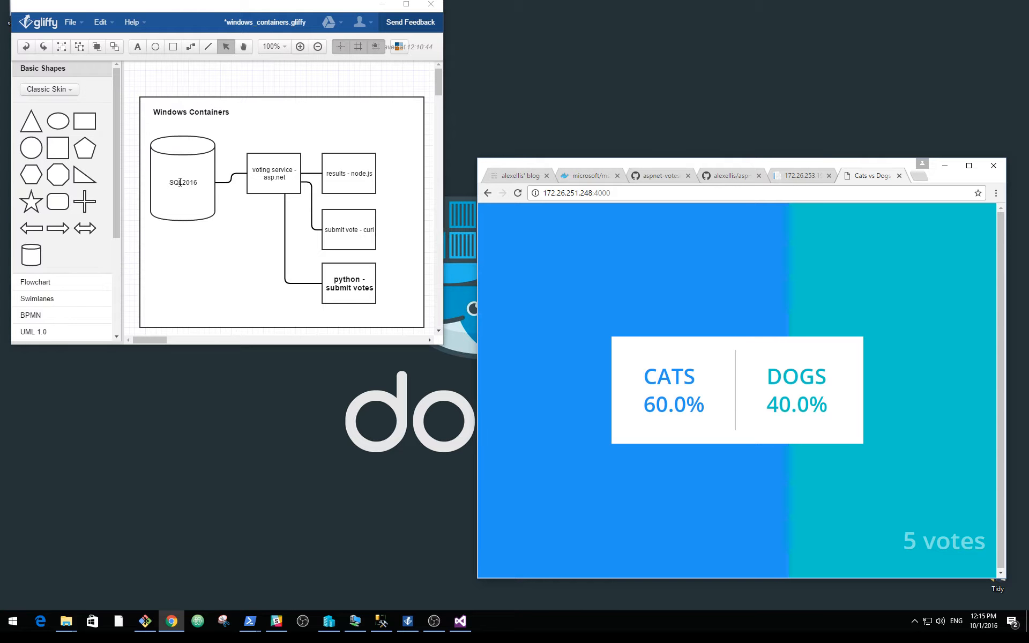
pyautogui.moveTo(183, 199)
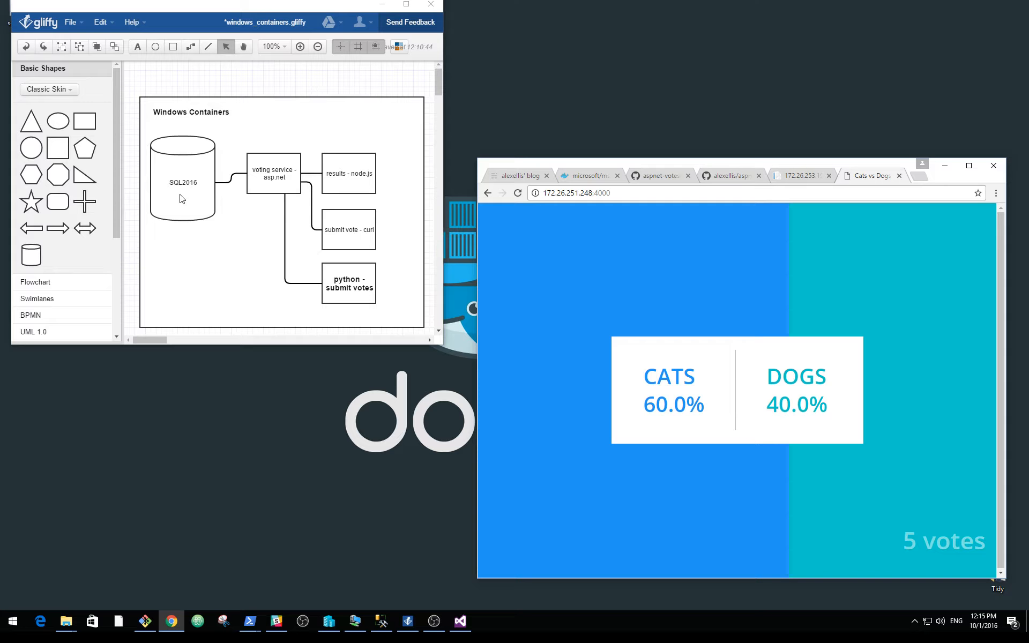
pyautogui.moveTo(273, 189)
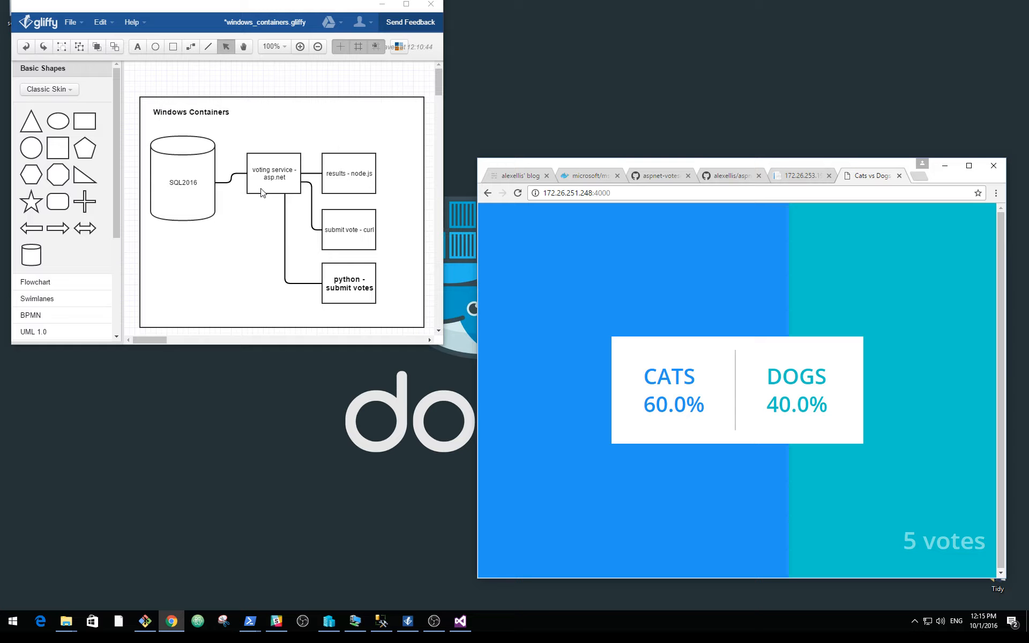
pyautogui.moveTo(344, 189)
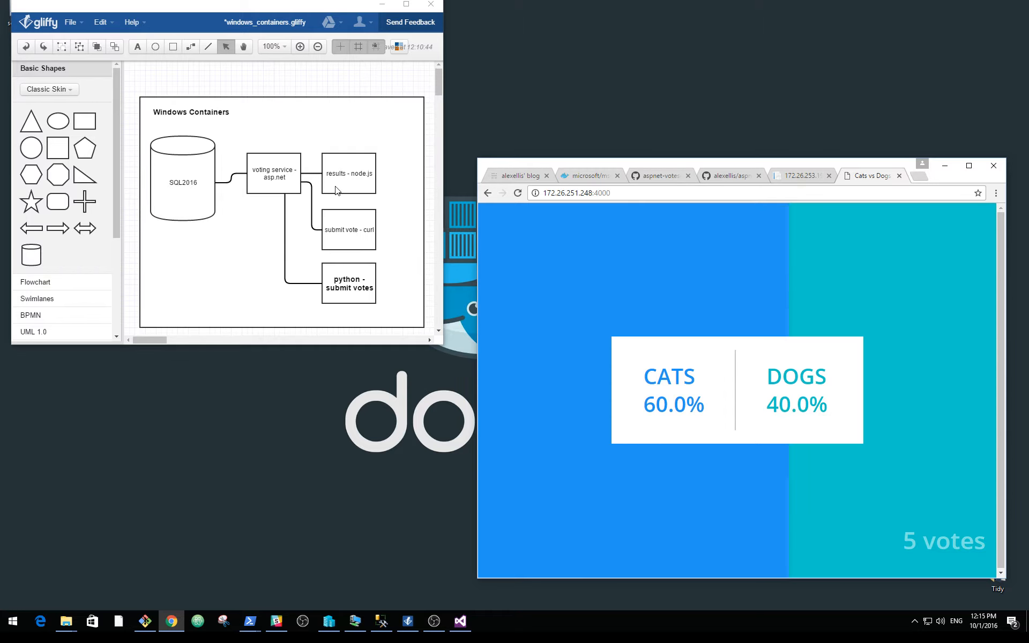
pyautogui.moveTo(315, 223)
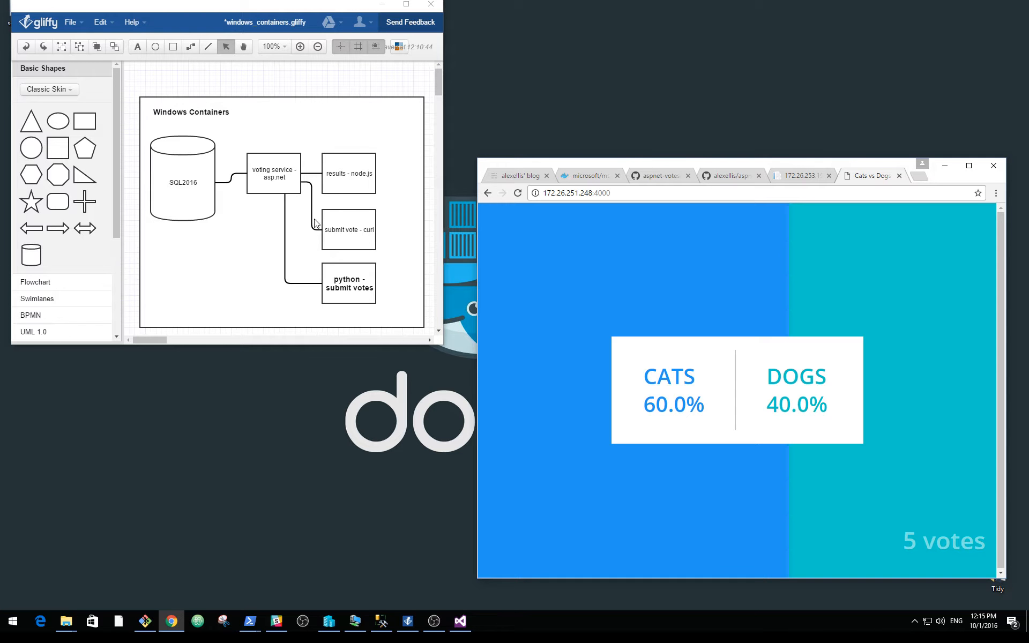
pyautogui.moveTo(346, 299)
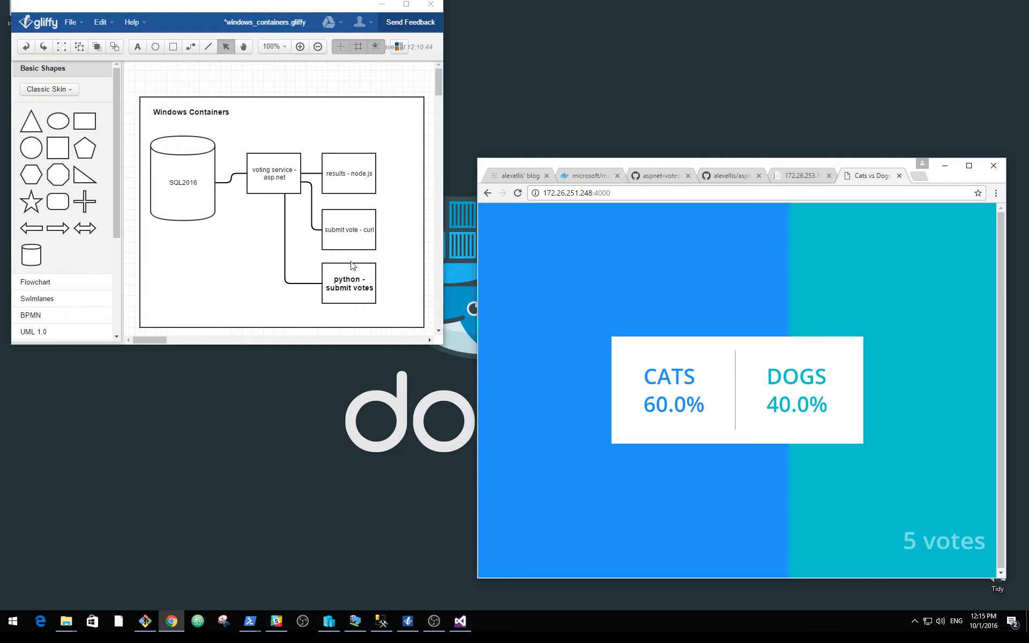
# Step: Point out the submit vote curl box in the diagram, then show the aspnet-voteservice Dockerfile on GitHub
pyautogui.click(349, 230)
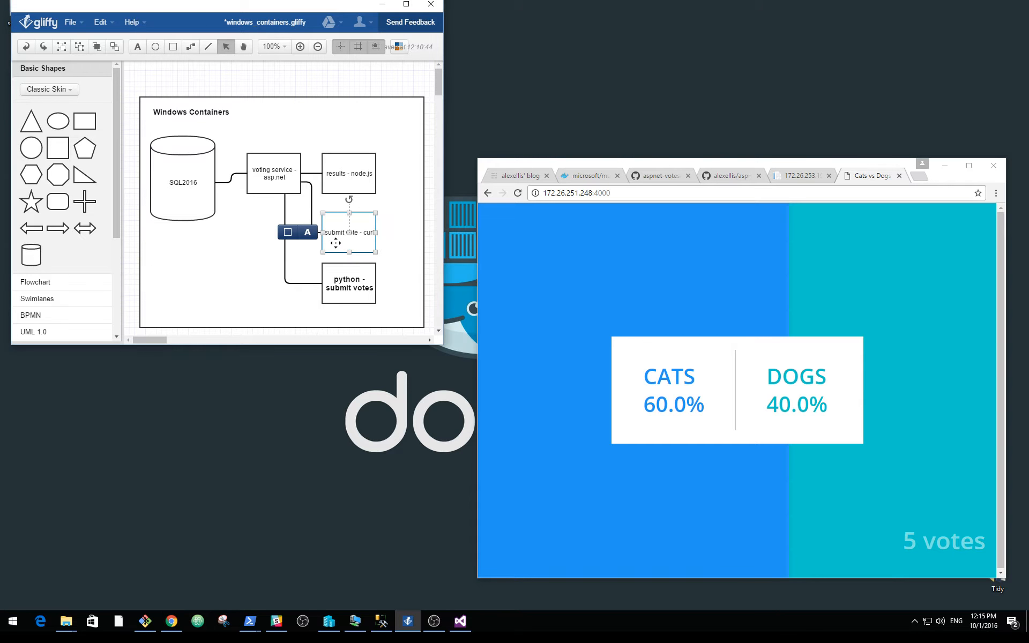
pyautogui.click(331, 75)
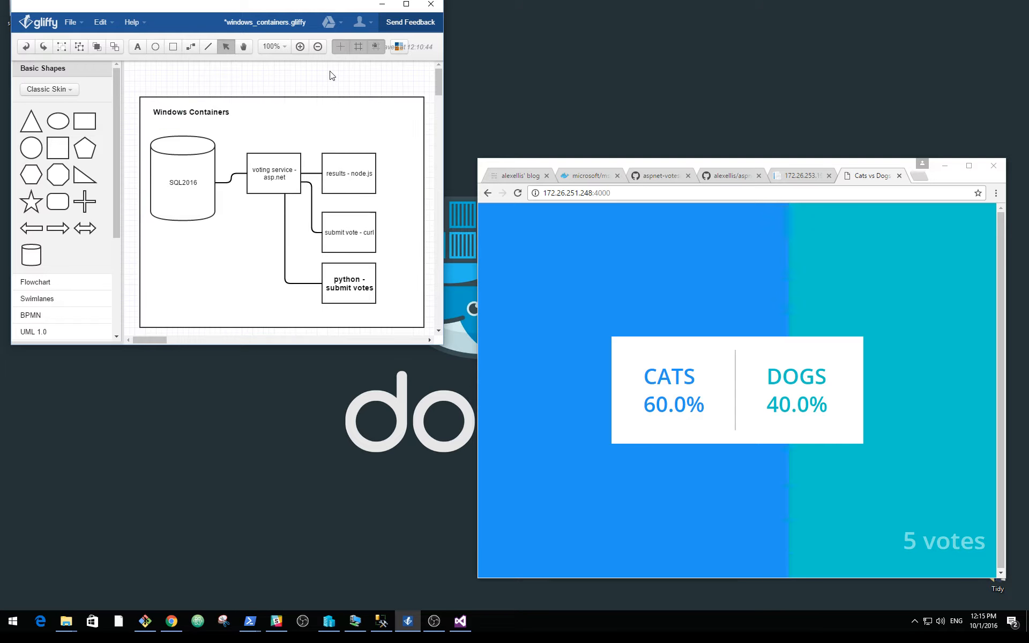
pyautogui.moveTo(440, 139)
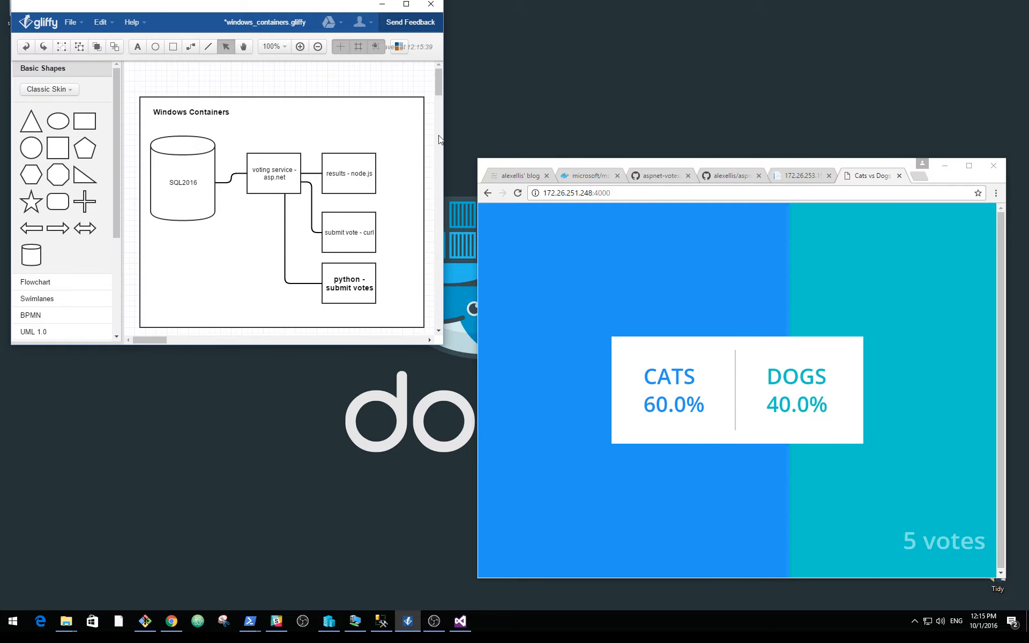
pyautogui.click(657, 174)
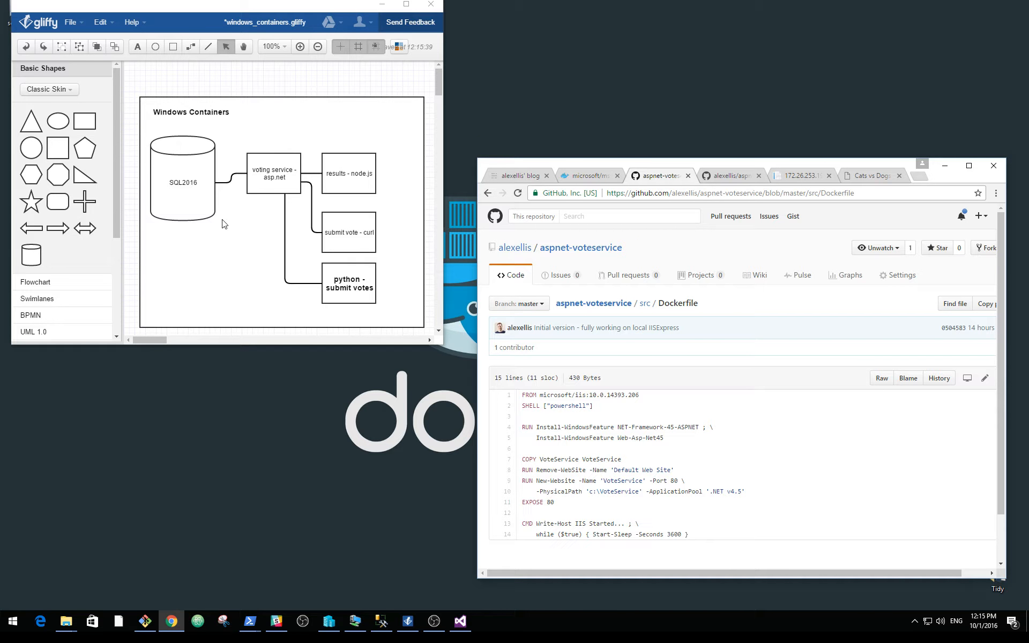
pyautogui.moveTo(259, 185)
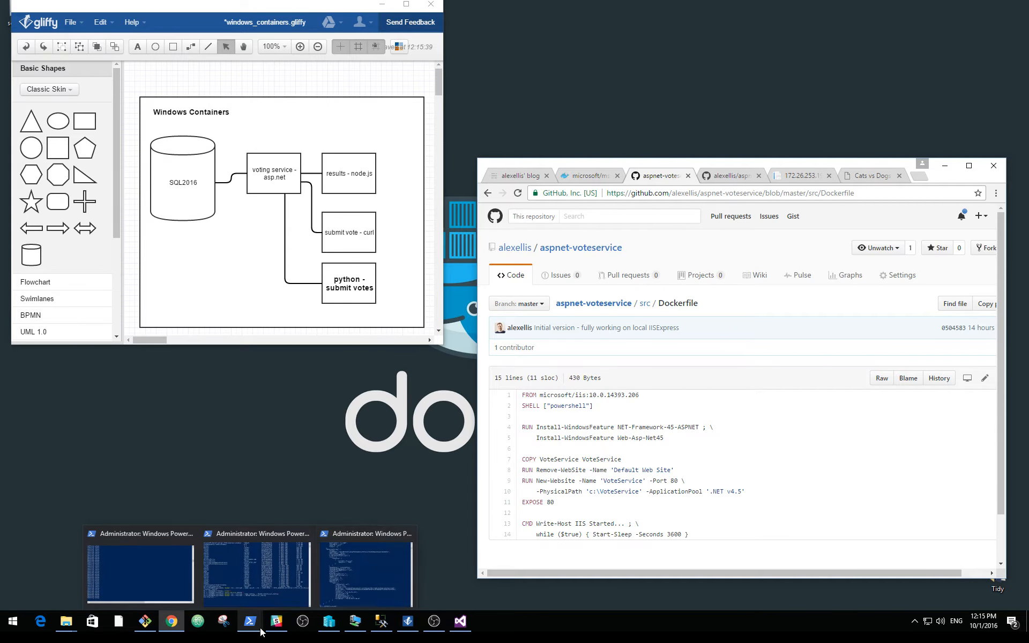
# Step: Clear the administrator PowerShell window and run docker ps to list the result, voting and sql containers
pyautogui.click(364, 574)
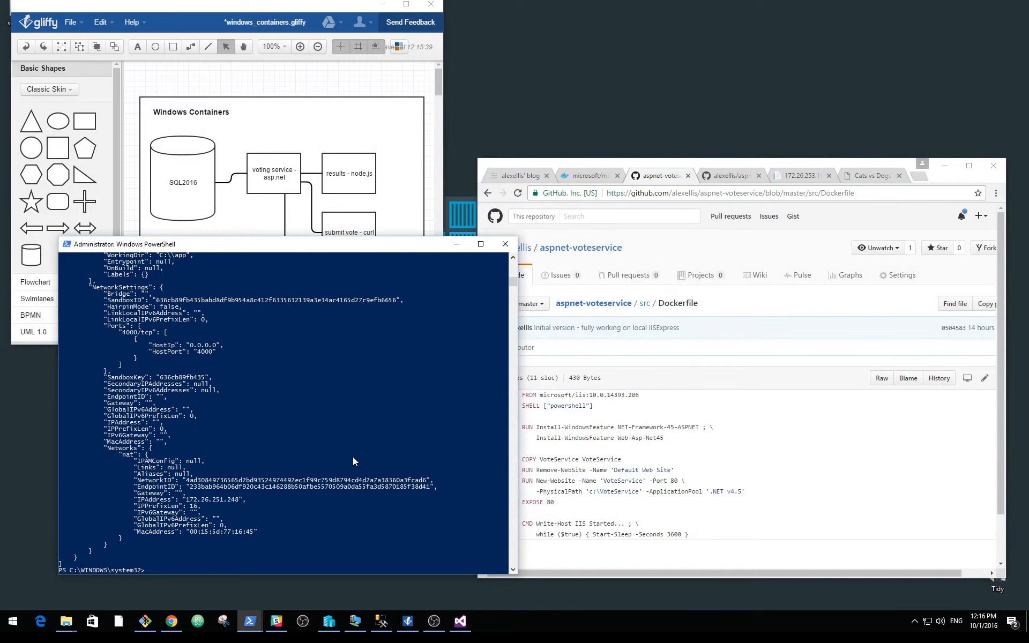
pyautogui.write('clea')
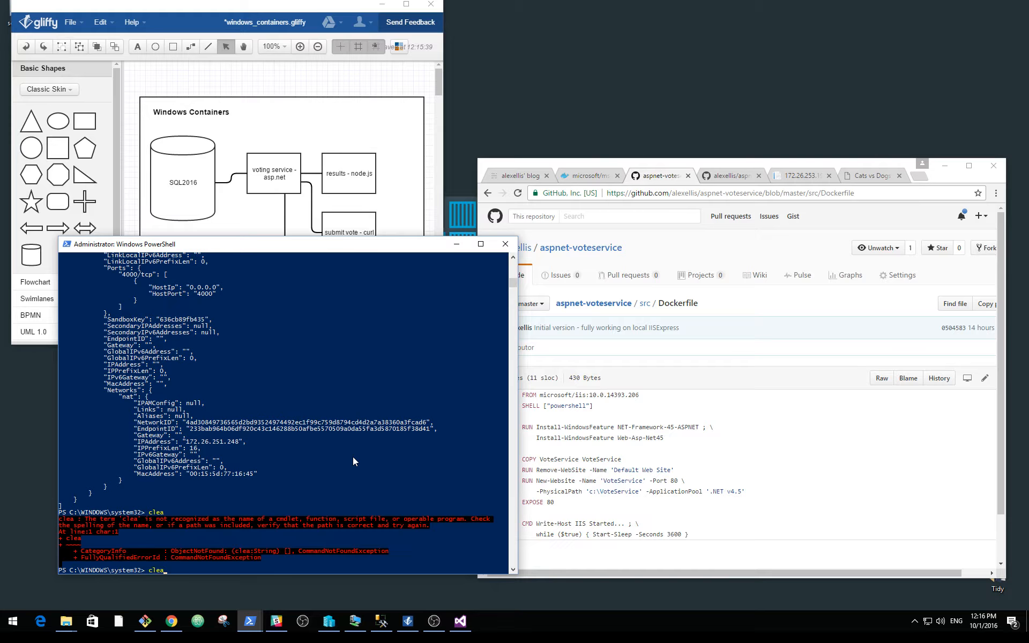
pyautogui.write('docker ps')
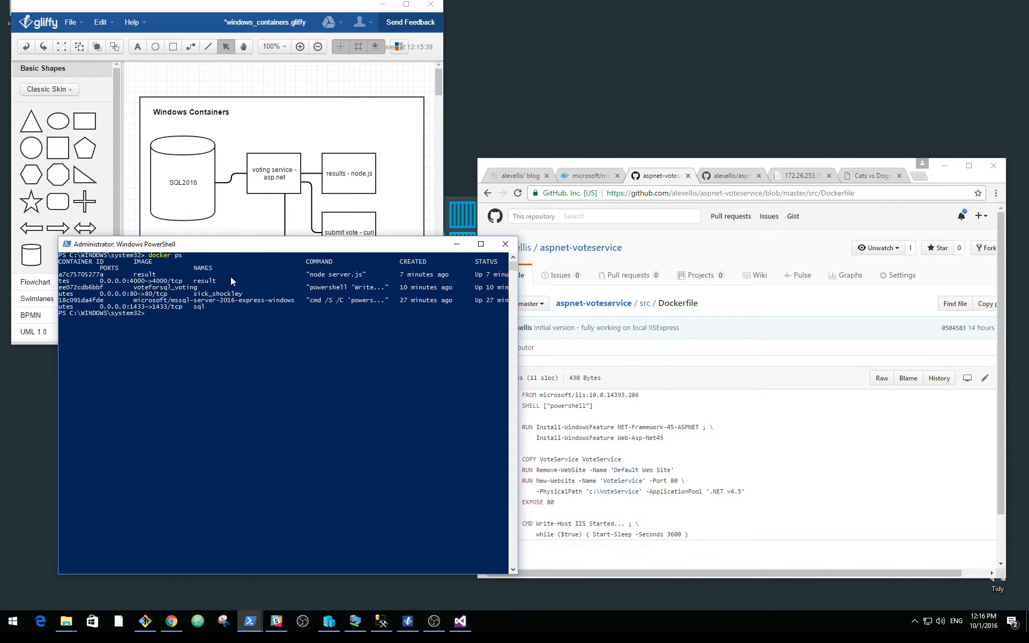
pyautogui.moveTo(279, 294)
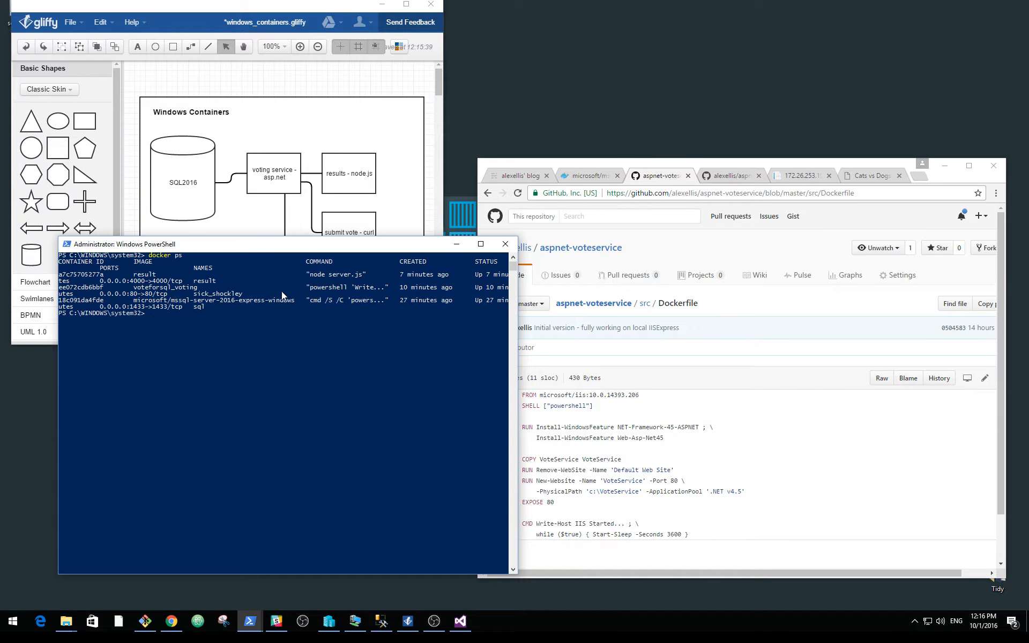
pyautogui.moveTo(216, 253)
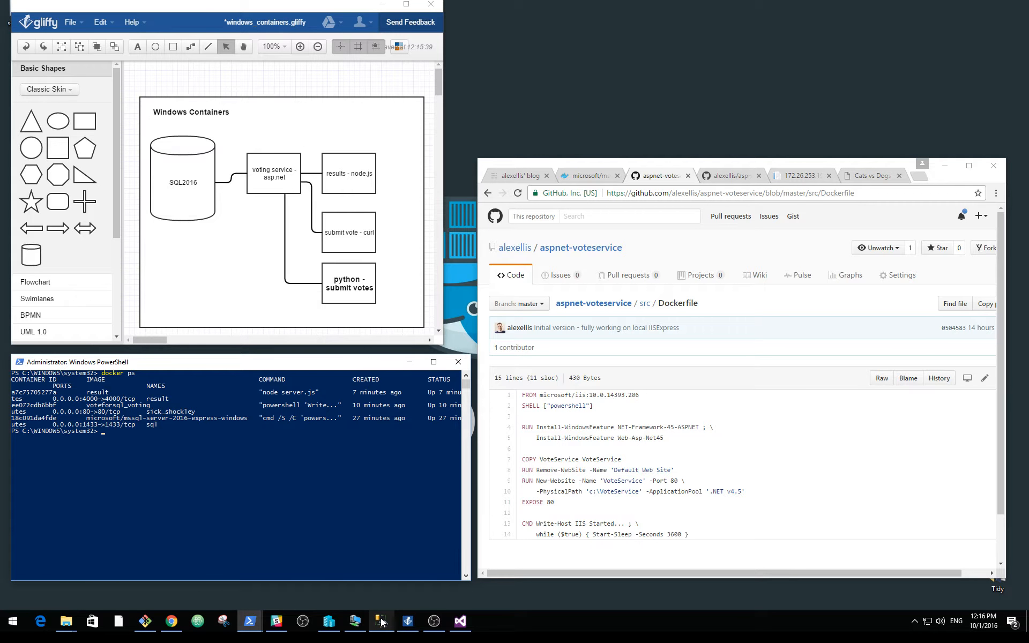
# Step: Edit a vote row to 'b' in SSMS so the results page refreshes to CATS 80% / DOGS 20% of 5 votes
pyautogui.click(381, 620)
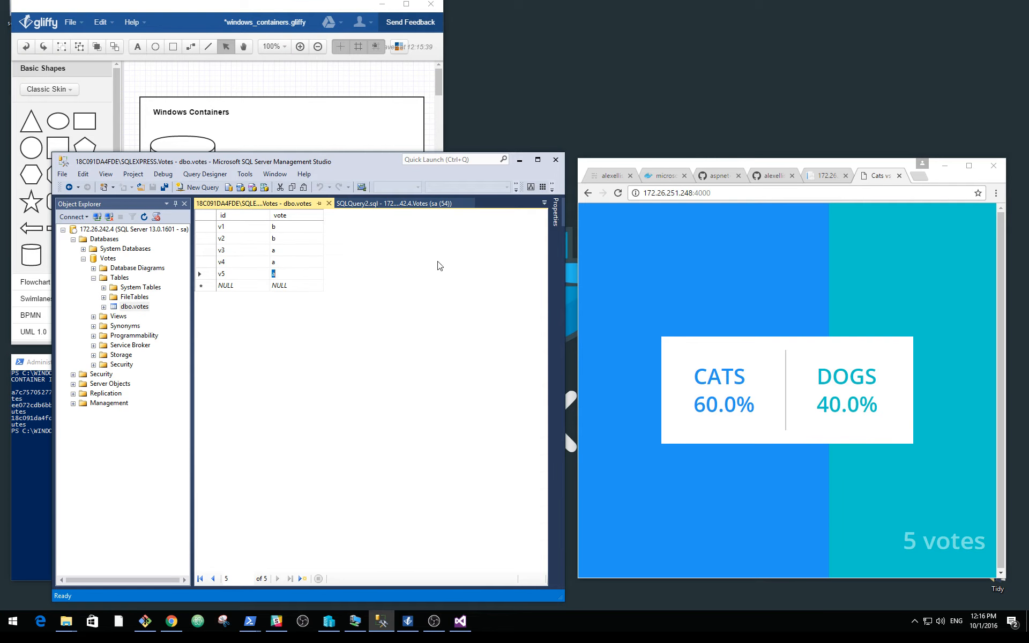
pyautogui.write('b')
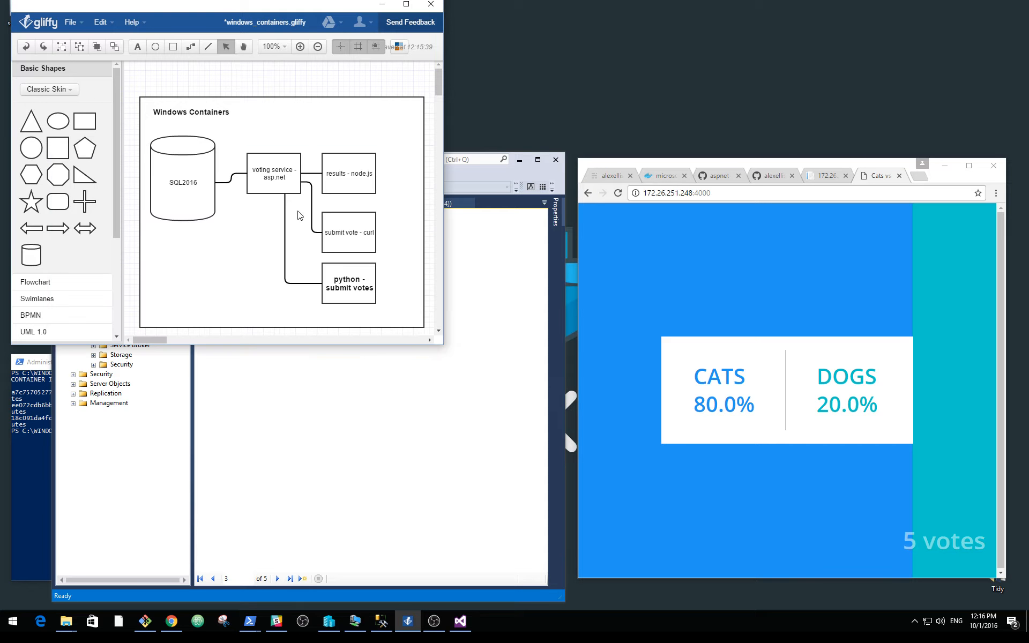
pyautogui.click(273, 173)
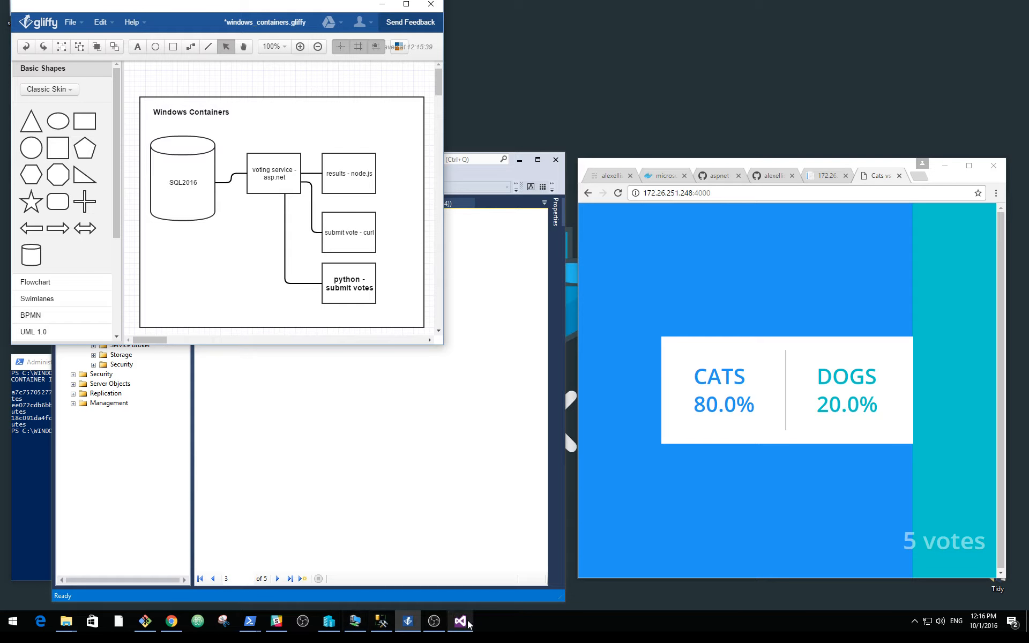
# Step: Review VoteController.cs in the VoteService solution, scrolling through the Submit and Get methods
pyautogui.click(460, 621)
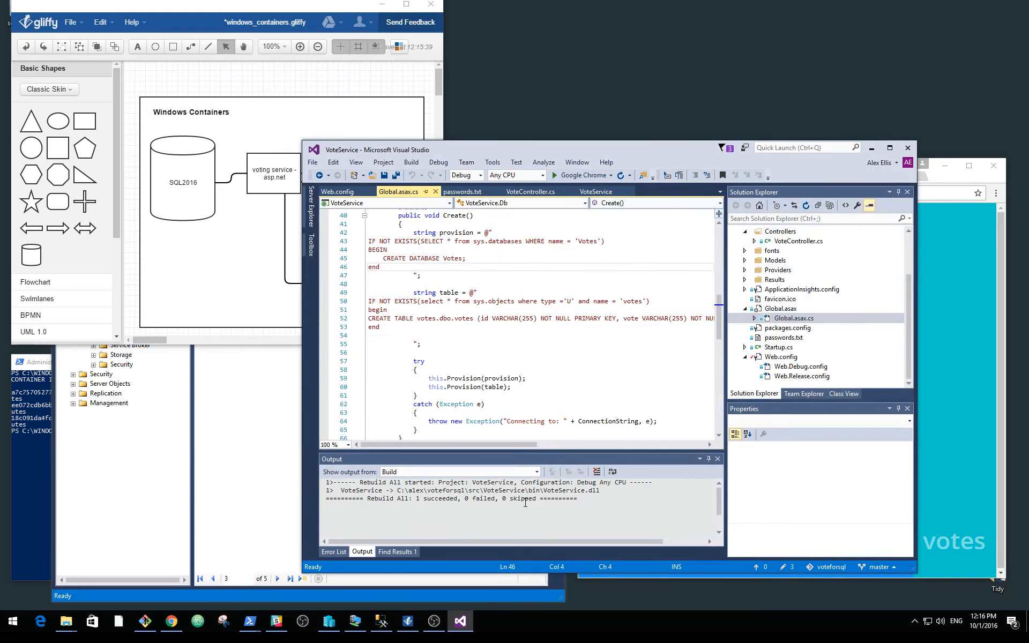
pyautogui.moveTo(842, 299)
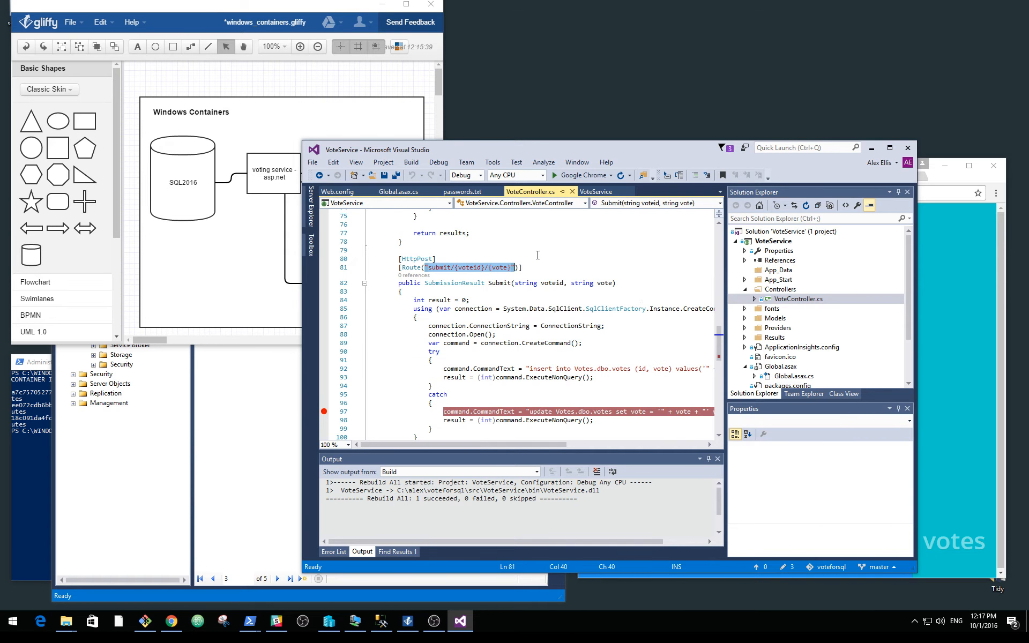
pyautogui.click(436, 259)
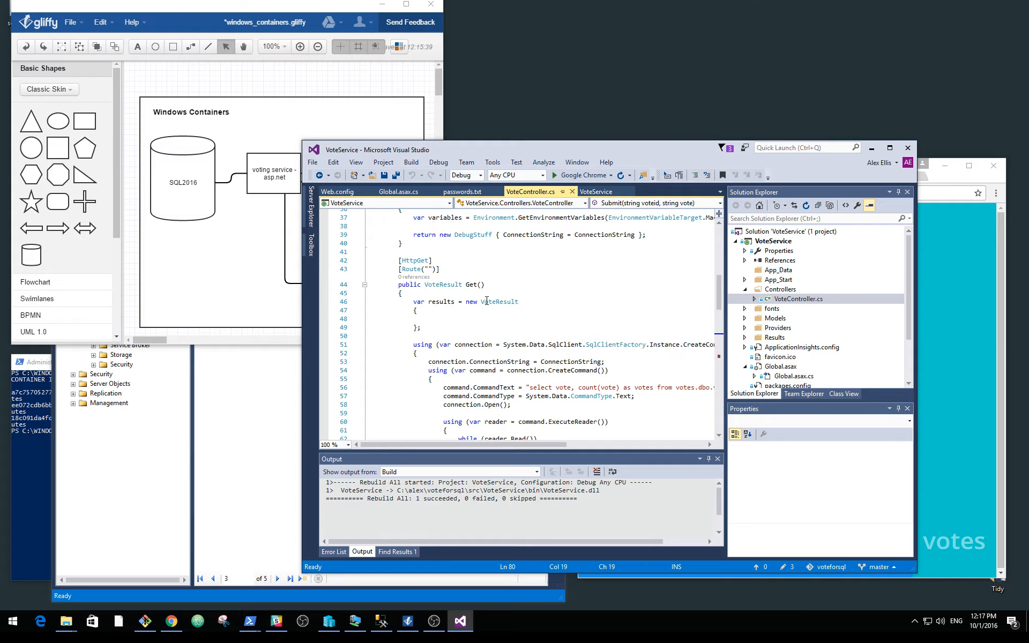
pyautogui.scroll(-3)
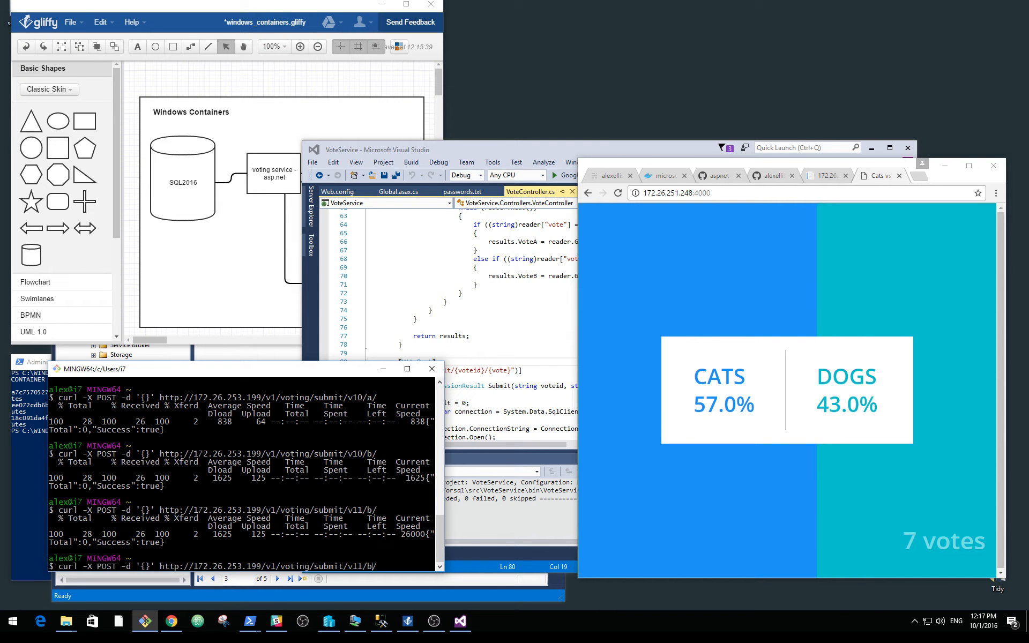
pyautogui.write("curl -X POST -d '{}' http://172.26.253.199/v1/voting/submit/v12//")
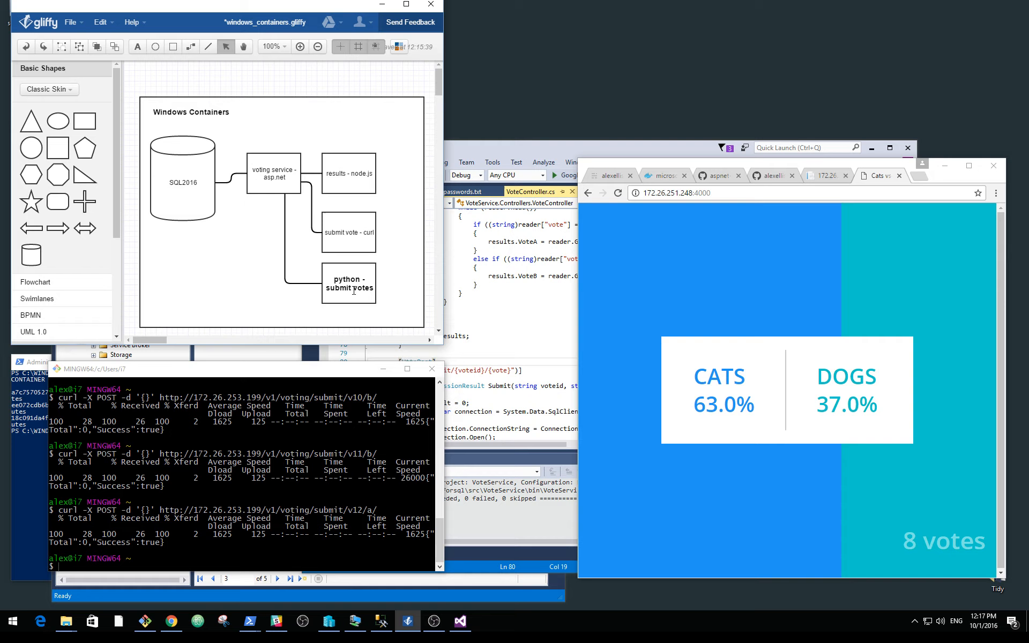
pyautogui.moveTo(785, 218)
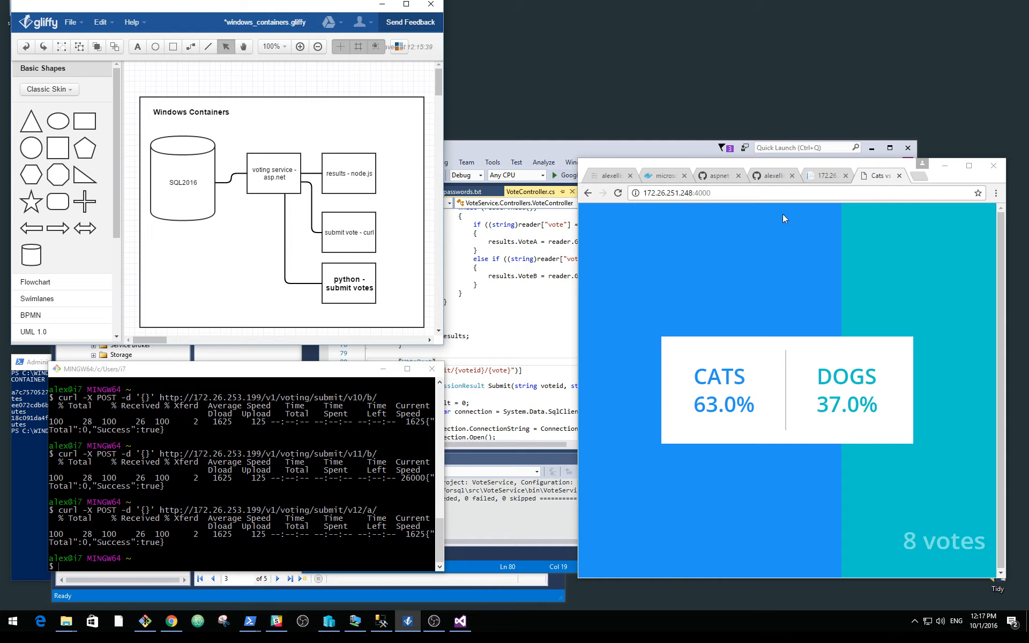
pyautogui.moveTo(329, 253)
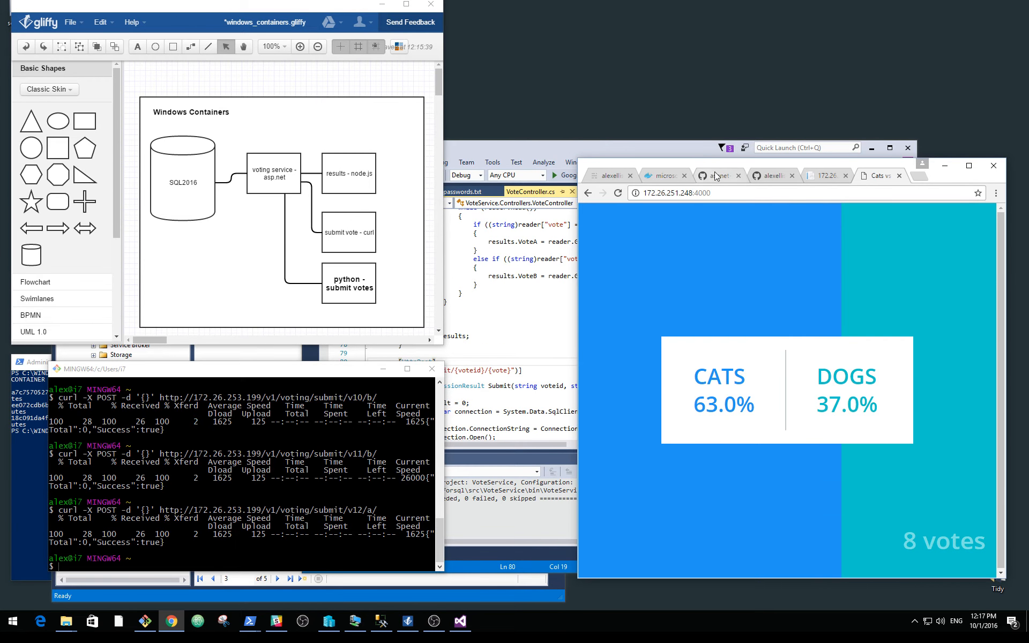
# Step: Navigate from the repository root into the result folder and show server.js on GitHub
pyautogui.click(718, 175)
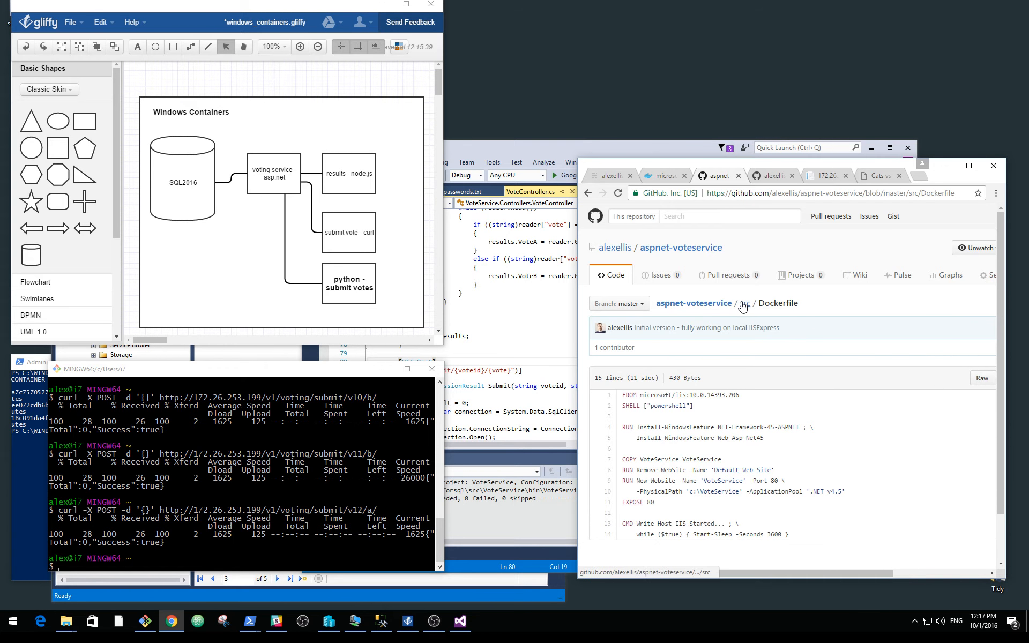
pyautogui.click(746, 303)
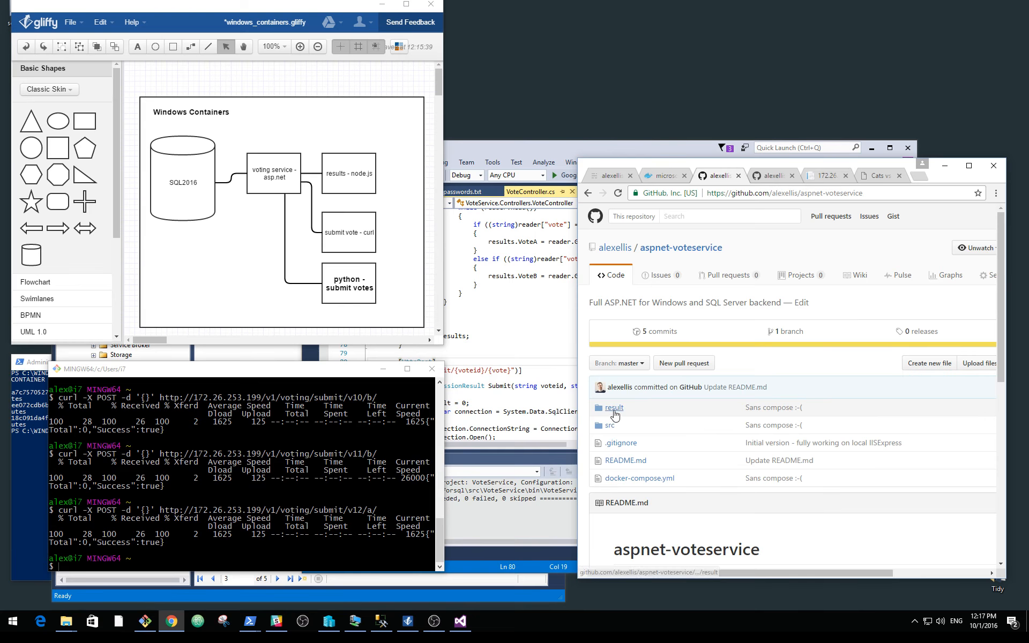
pyautogui.click(614, 407)
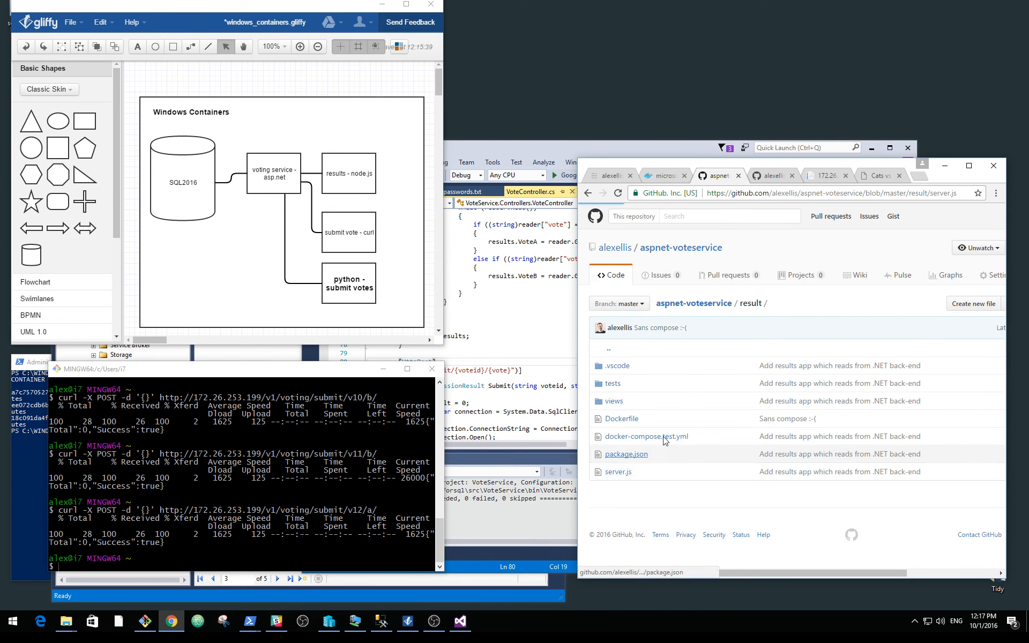
pyautogui.click(617, 472)
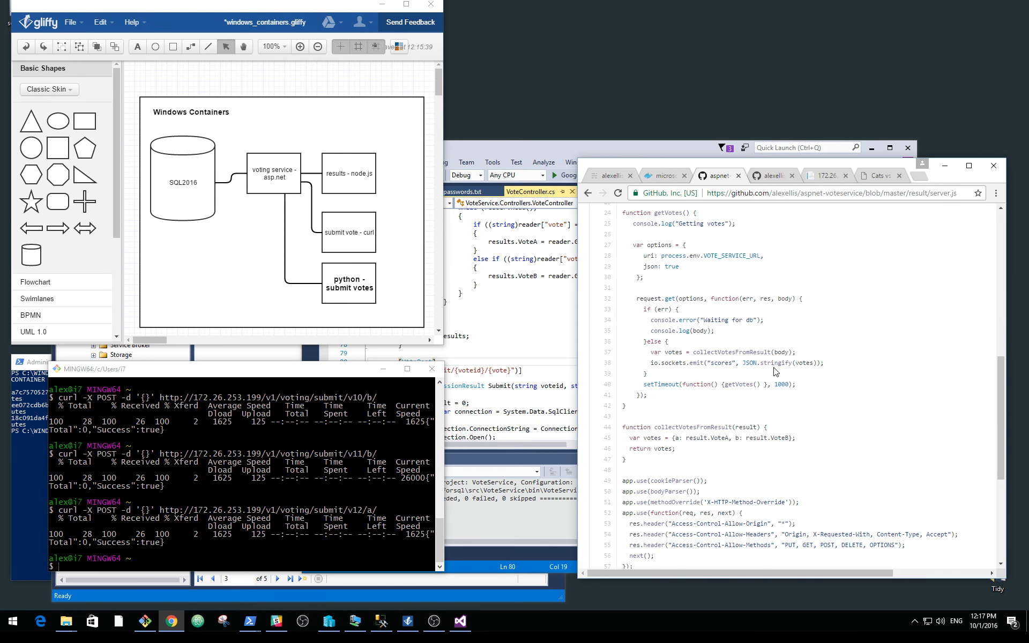
# Step: Highlight VOTE_SERVICE_URL in the getVotes code, then run a curl request against the voting service URL
pyautogui.scroll(-3)
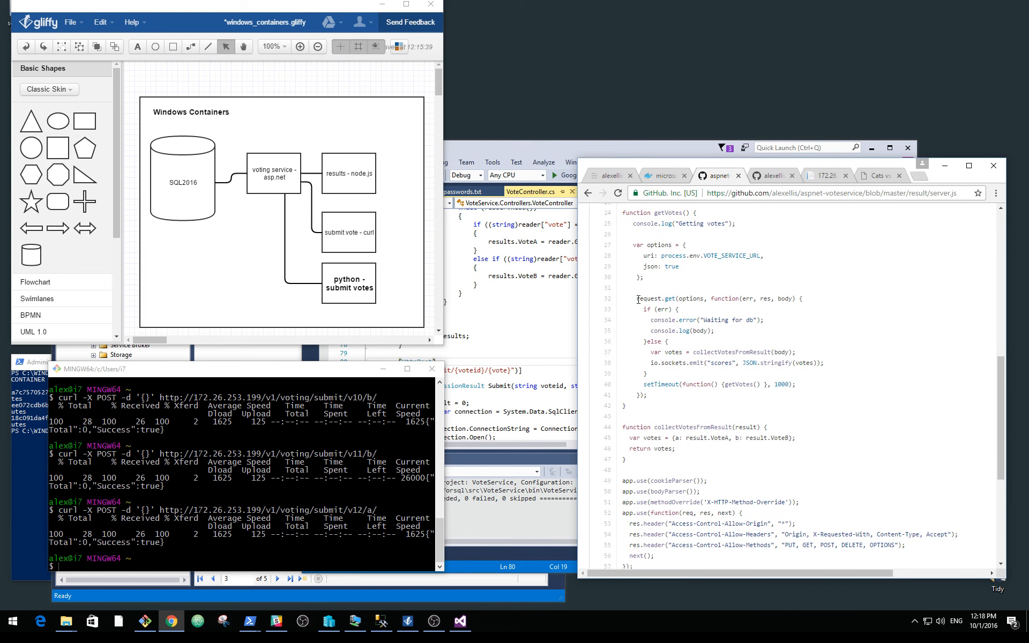
pyautogui.moveTo(637, 298); pyautogui.dragTo(680, 309)
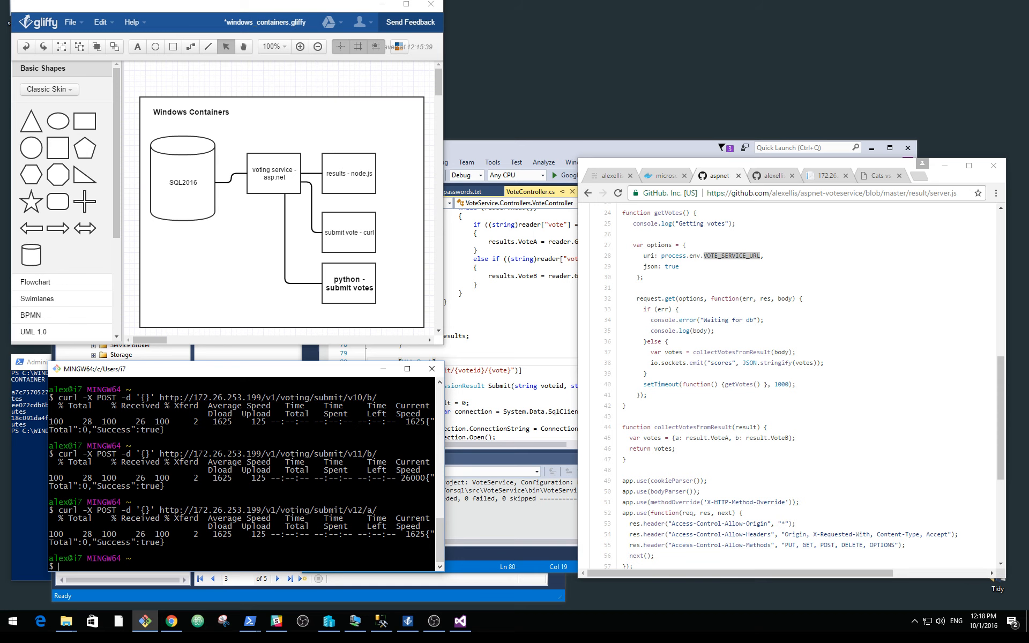
pyautogui.write("curl -X POST -d '{}' http://172.26.253.199/v1/voting/su")
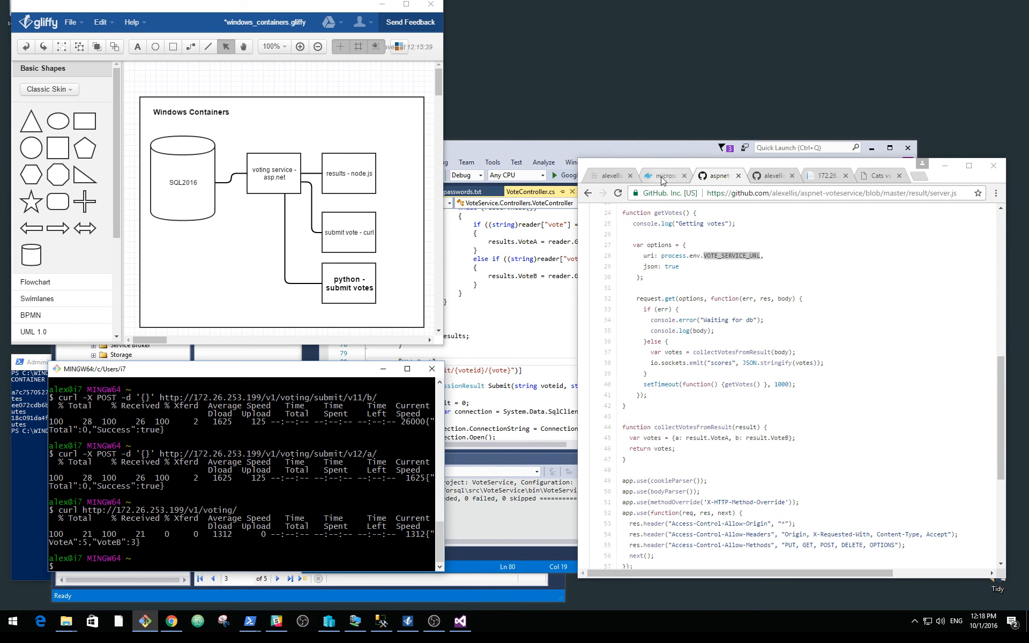
# Step: Review the SQL Server 2016 Express Windows image page on Docker Hub
pyautogui.click(665, 175)
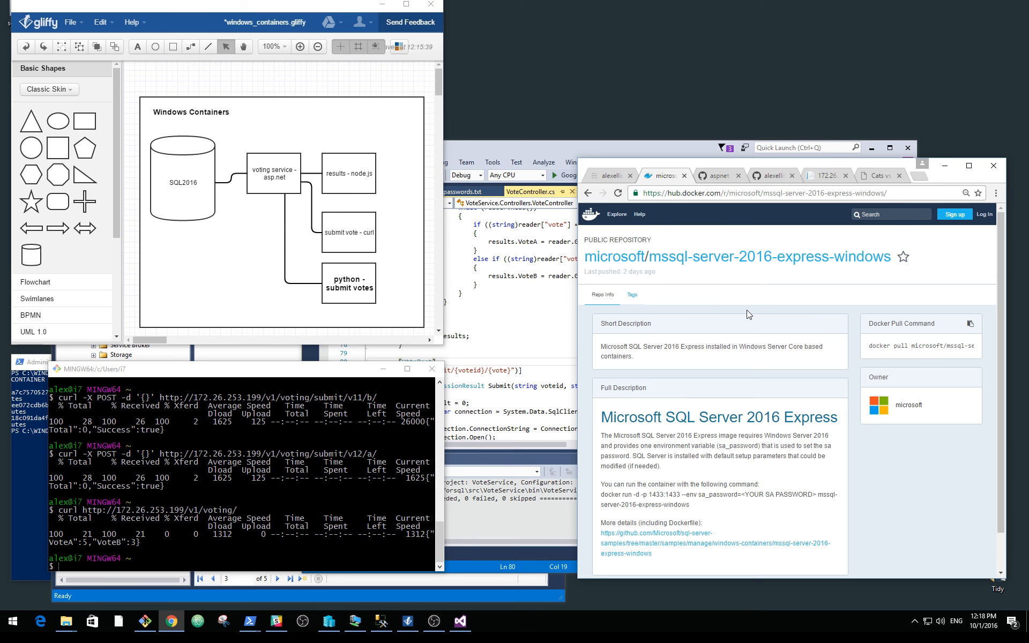
pyautogui.moveTo(721, 292)
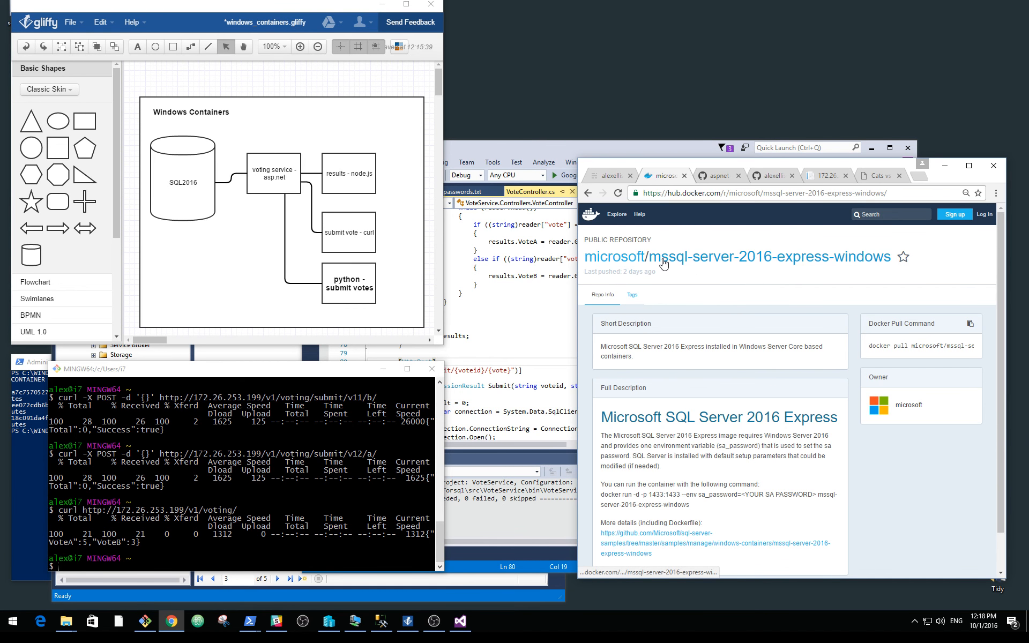
pyautogui.moveTo(775, 267)
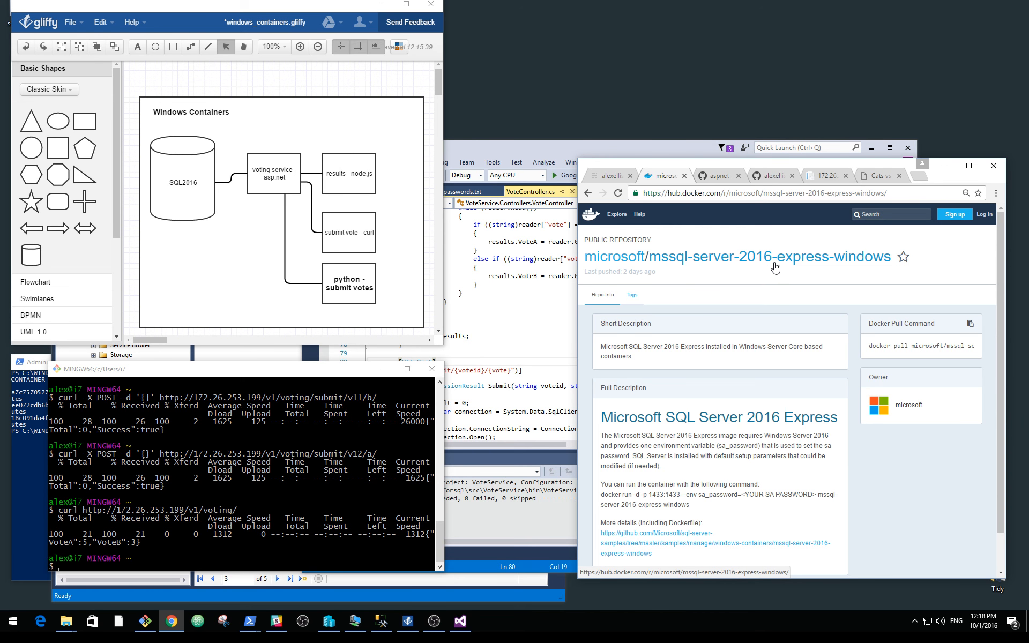
pyautogui.scroll(-3)
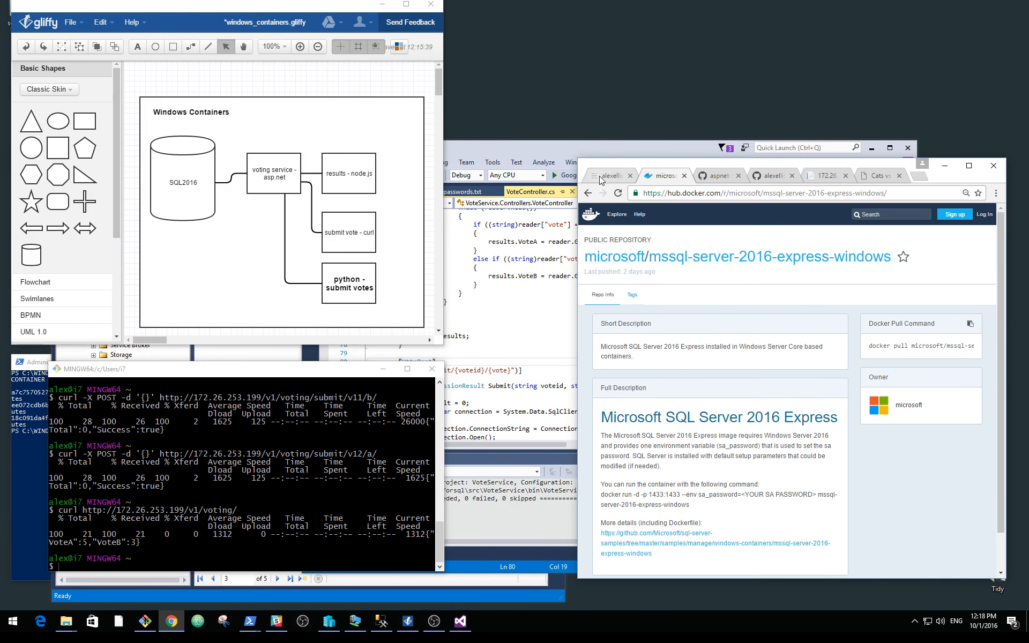
# Step: From the blog home page, open the post 'Run IIS + ASP.NET on Windows 10 with Docker'
pyautogui.click(609, 174)
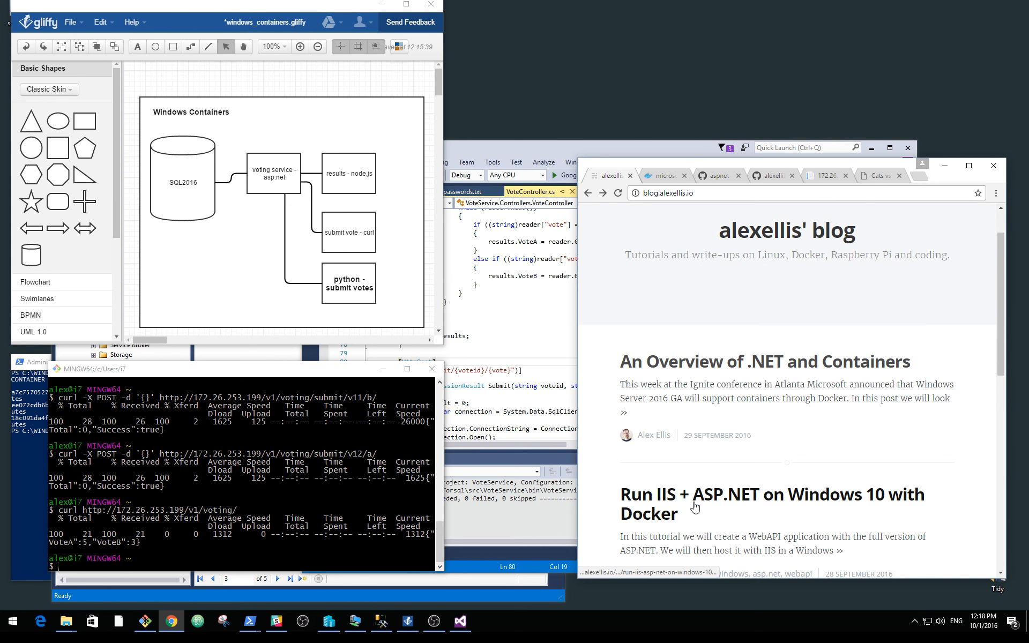
pyautogui.click(771, 504)
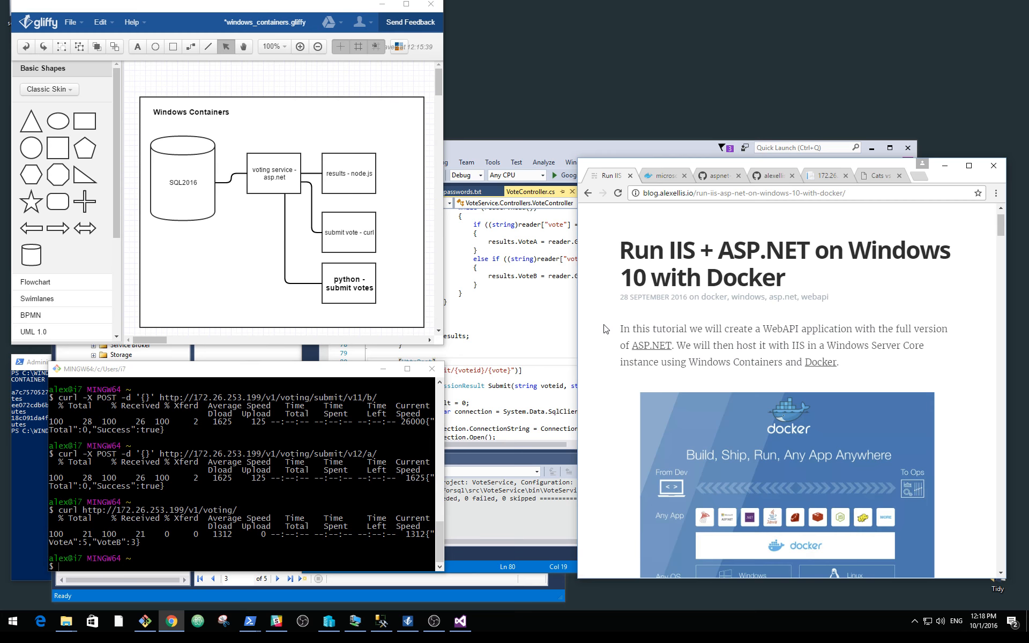
pyautogui.scroll(-3)
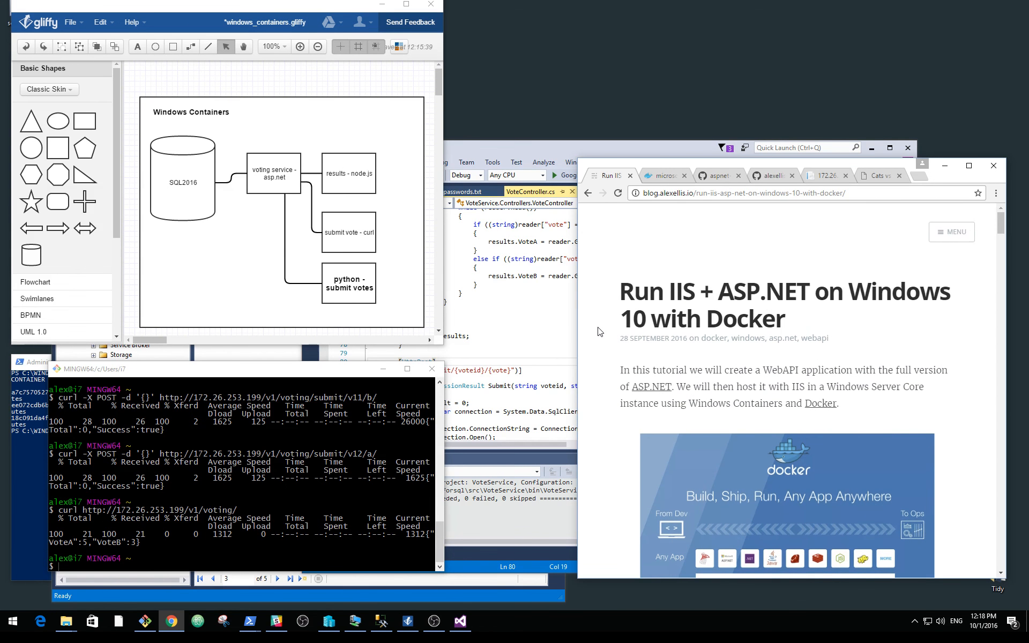